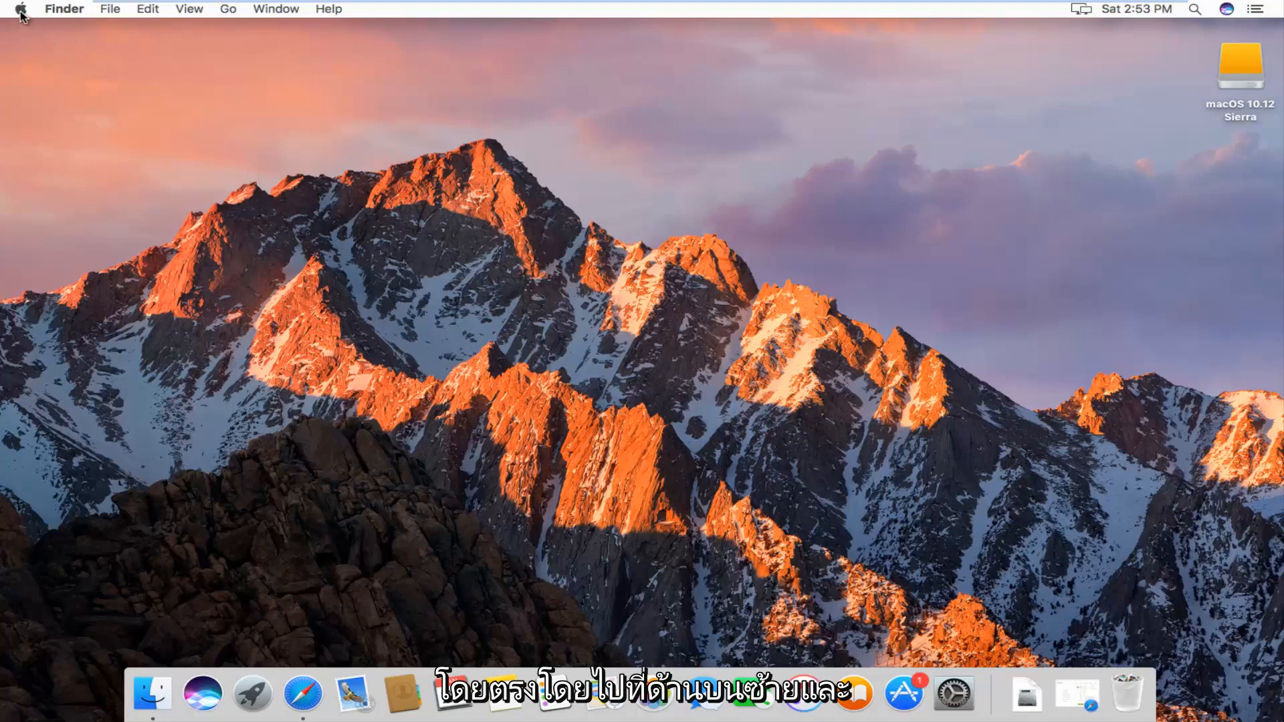
# - Choose System Preferences… from the Apple menu
pyautogui.click(22, 11)
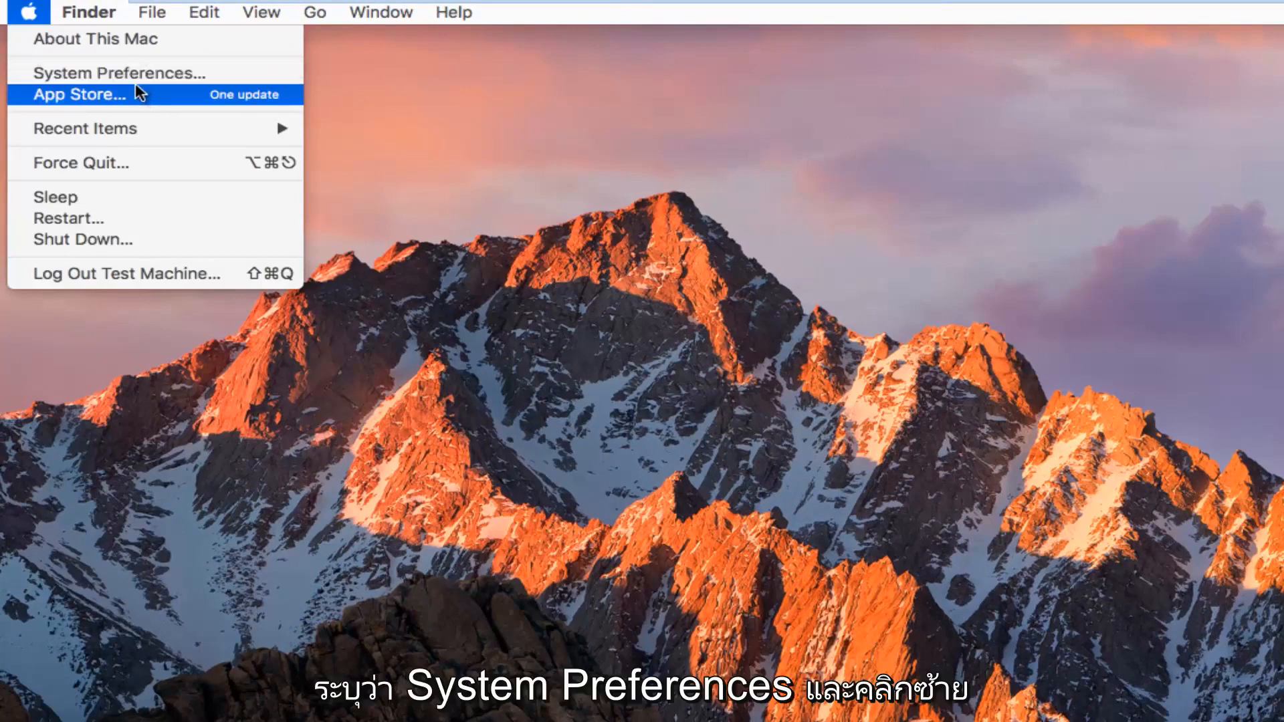
pyautogui.moveTo(511, 127)
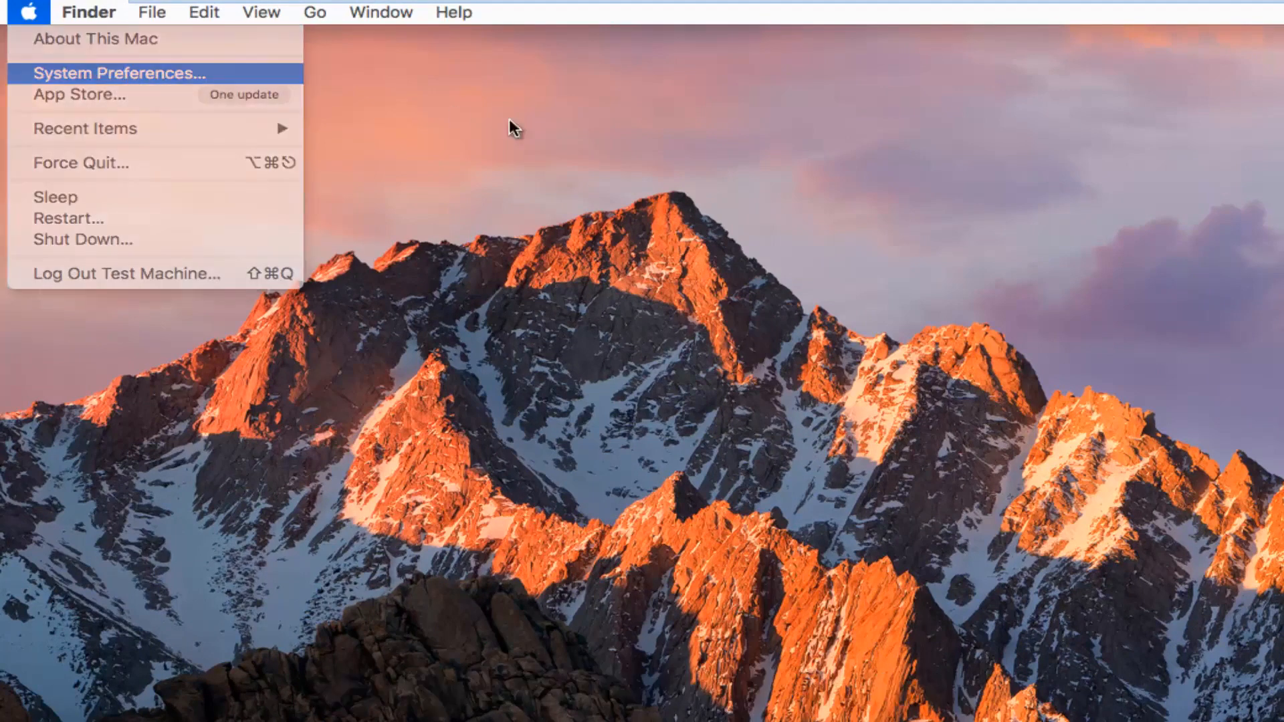
pyautogui.click(118, 74)
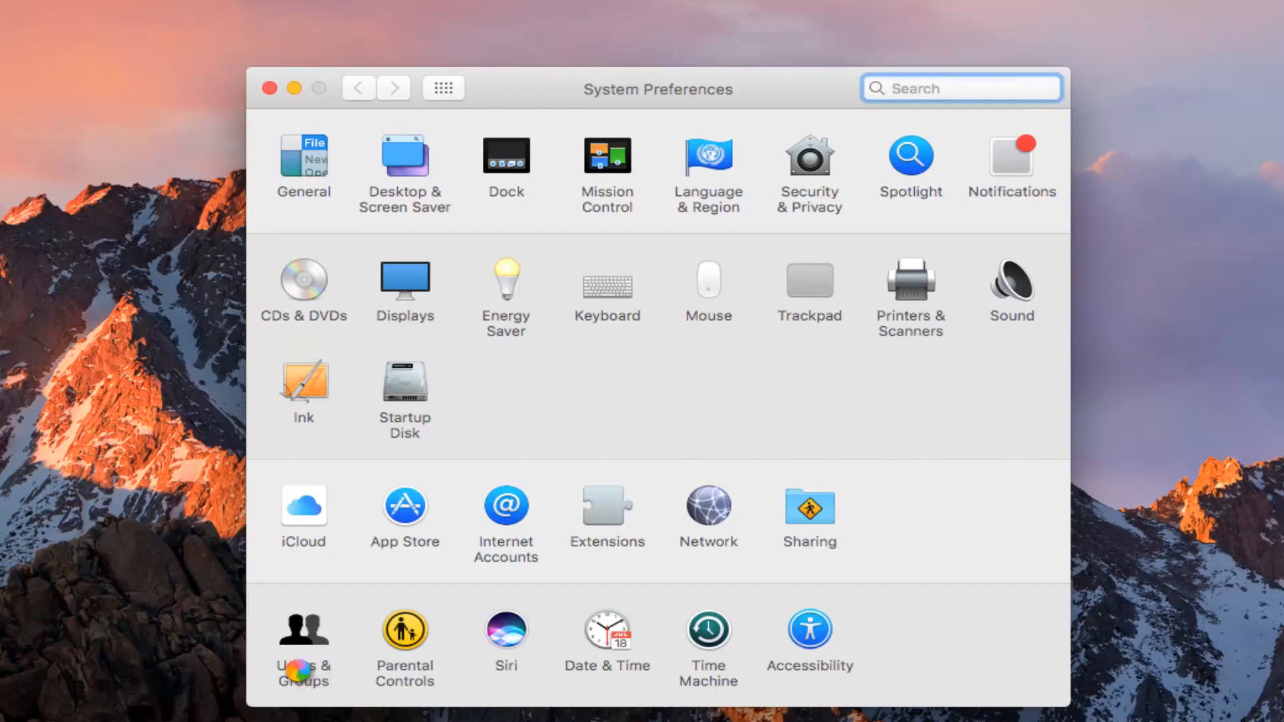
# - Open the Users & Groups pane
pyautogui.click(301, 640)
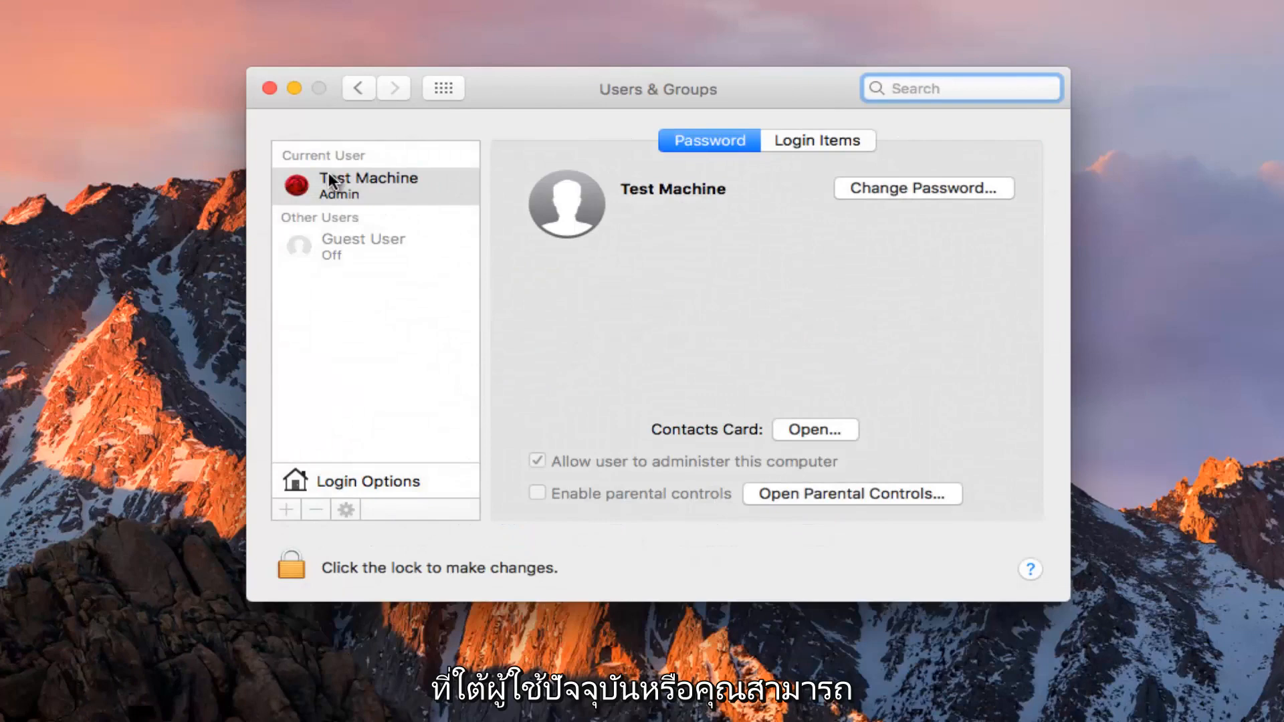
pyautogui.moveTo(331, 248)
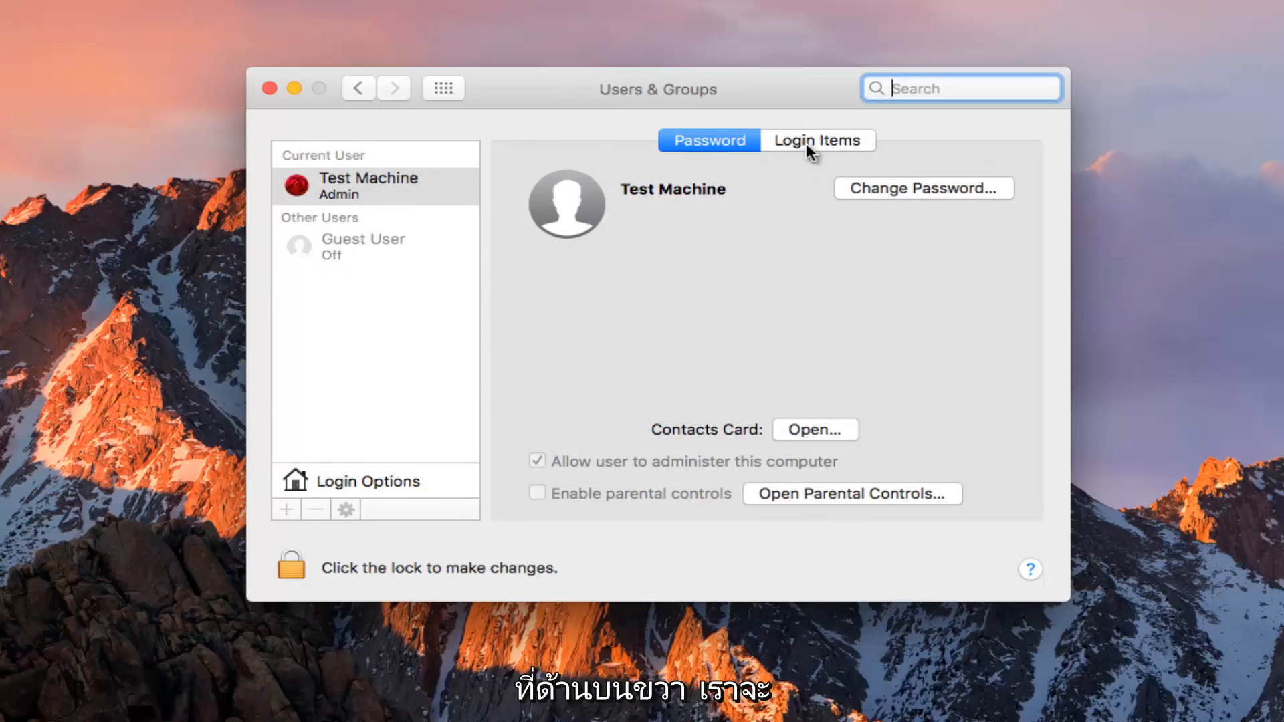
# - Switch to the Login Items list for the current account
pyautogui.click(818, 140)
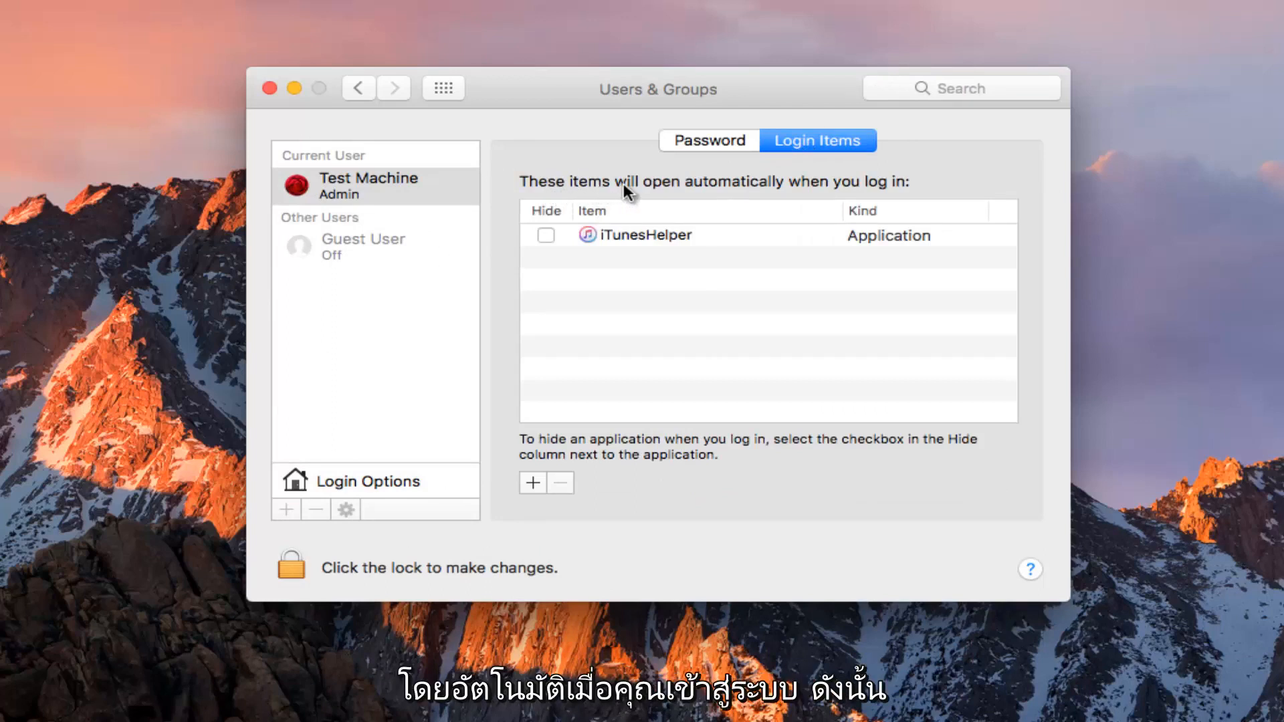
pyautogui.moveTo(631, 246)
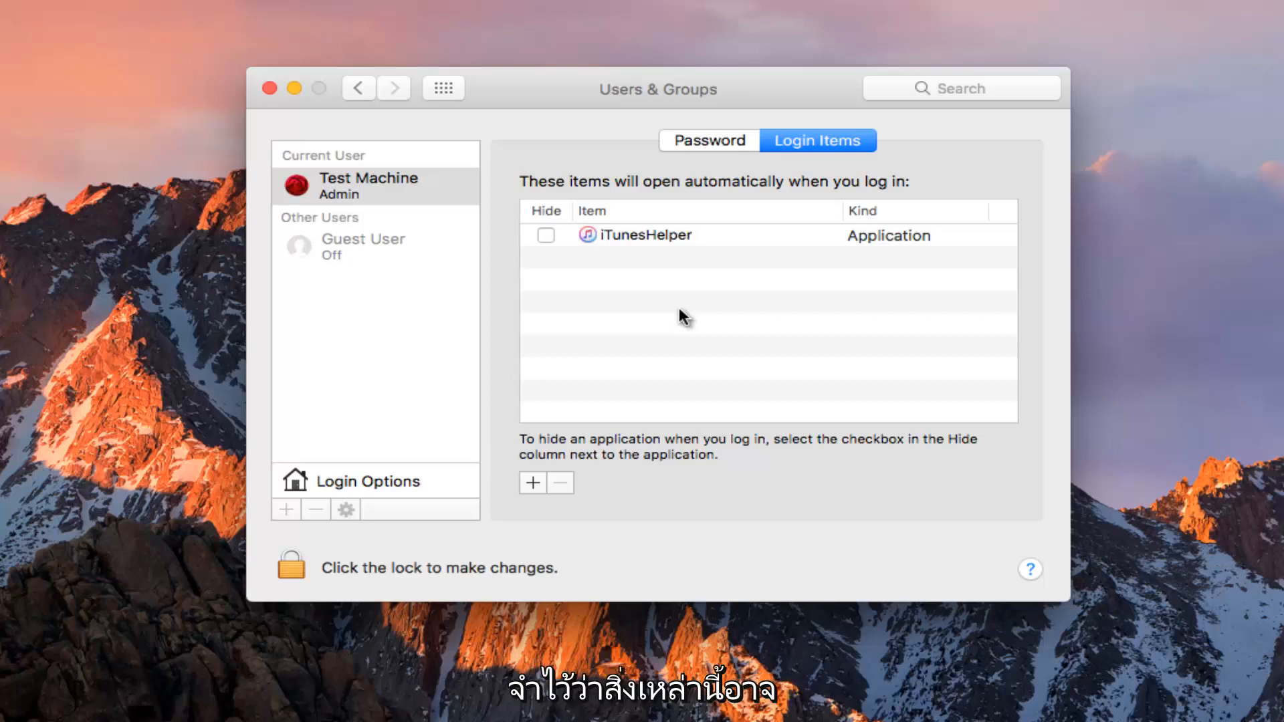
pyautogui.moveTo(668, 321)
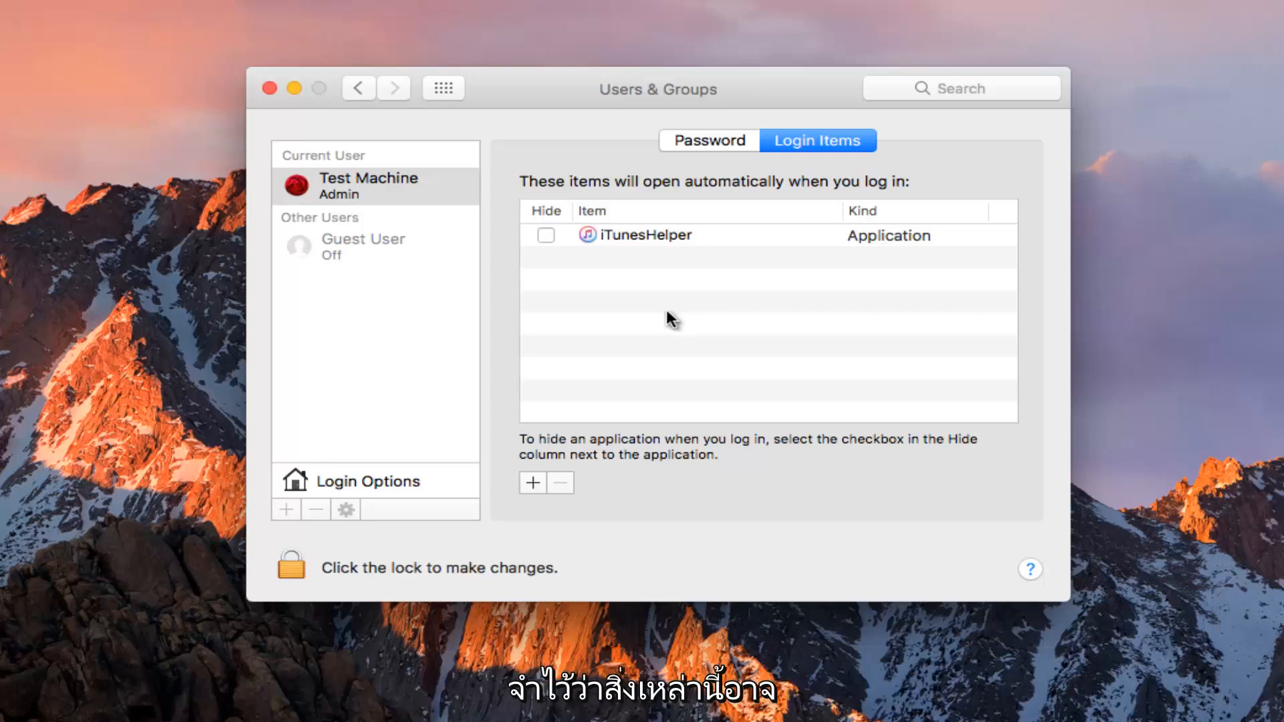
pyautogui.moveTo(290, 575)
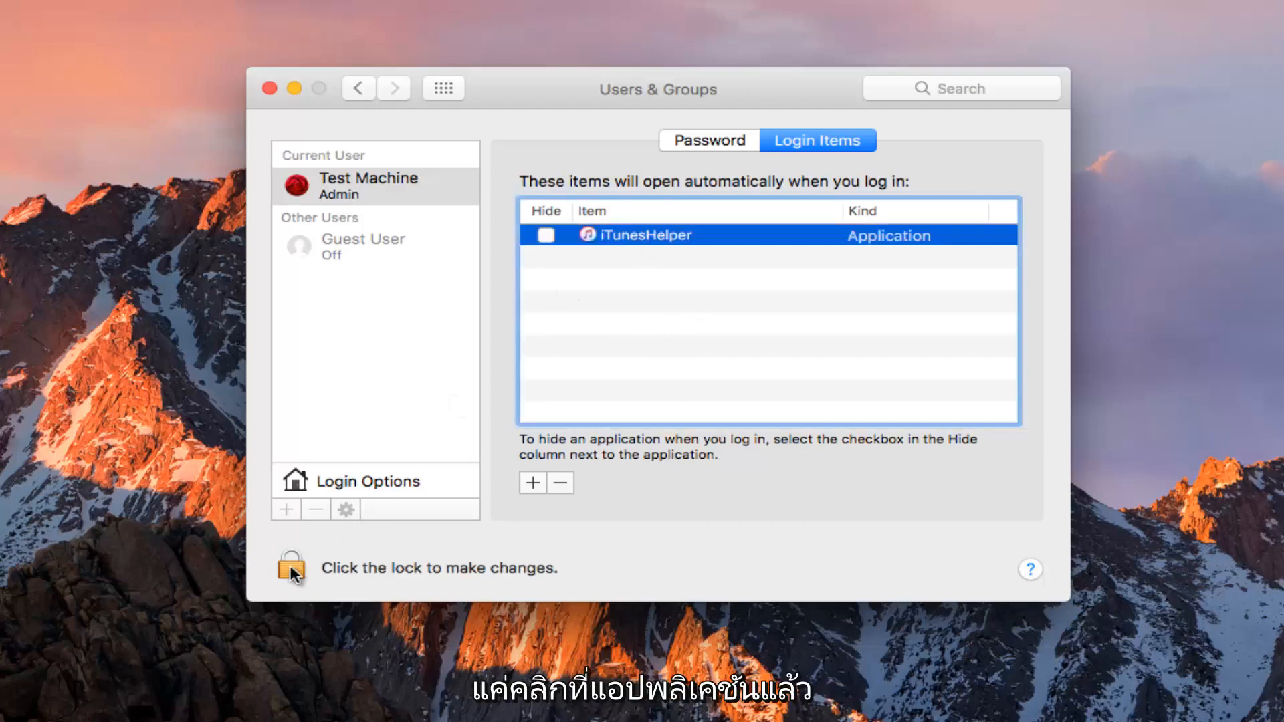
# - Unlock the settings with the admin password and select the iTunesHelper login item
pyautogui.click(291, 567)
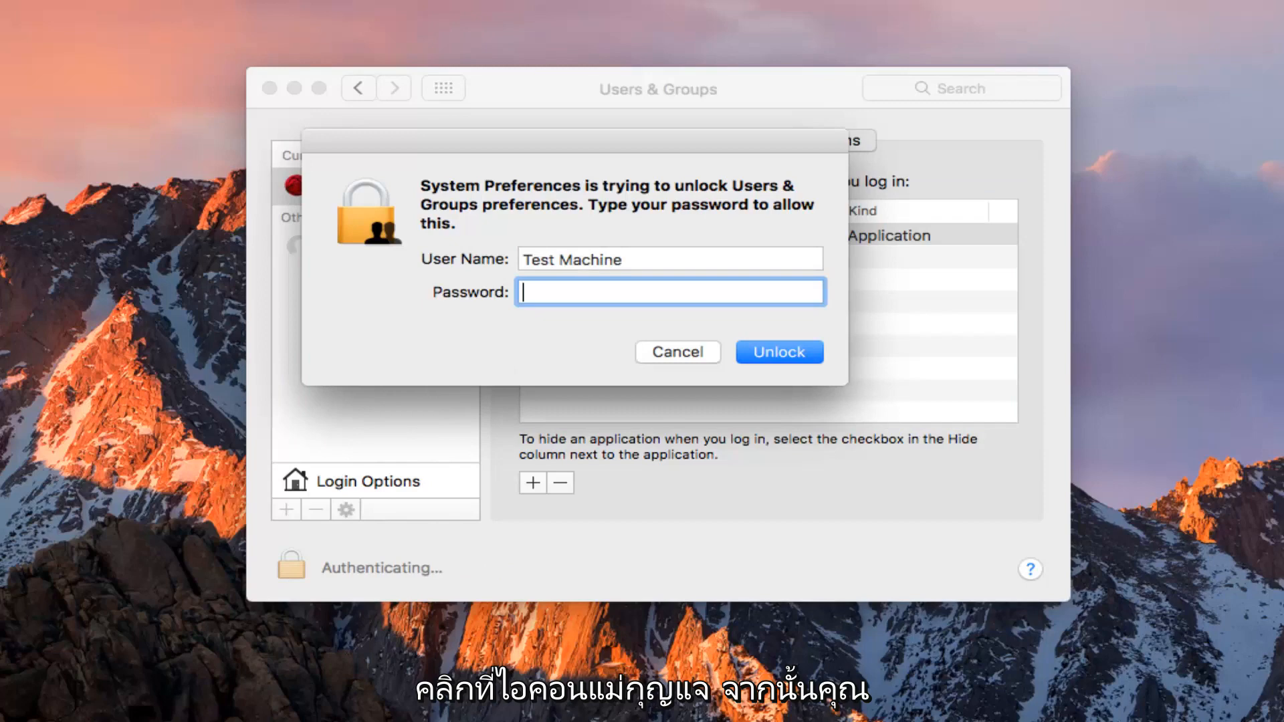
pyautogui.write('password')
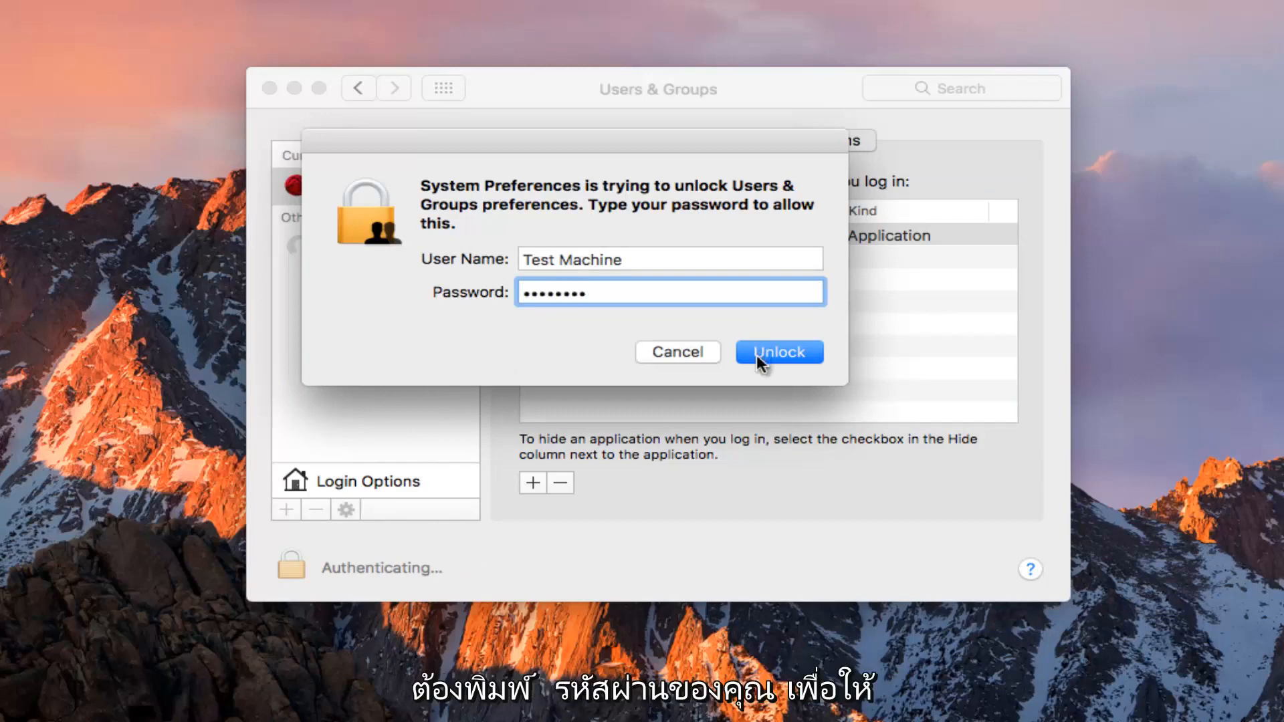
pyautogui.click(778, 352)
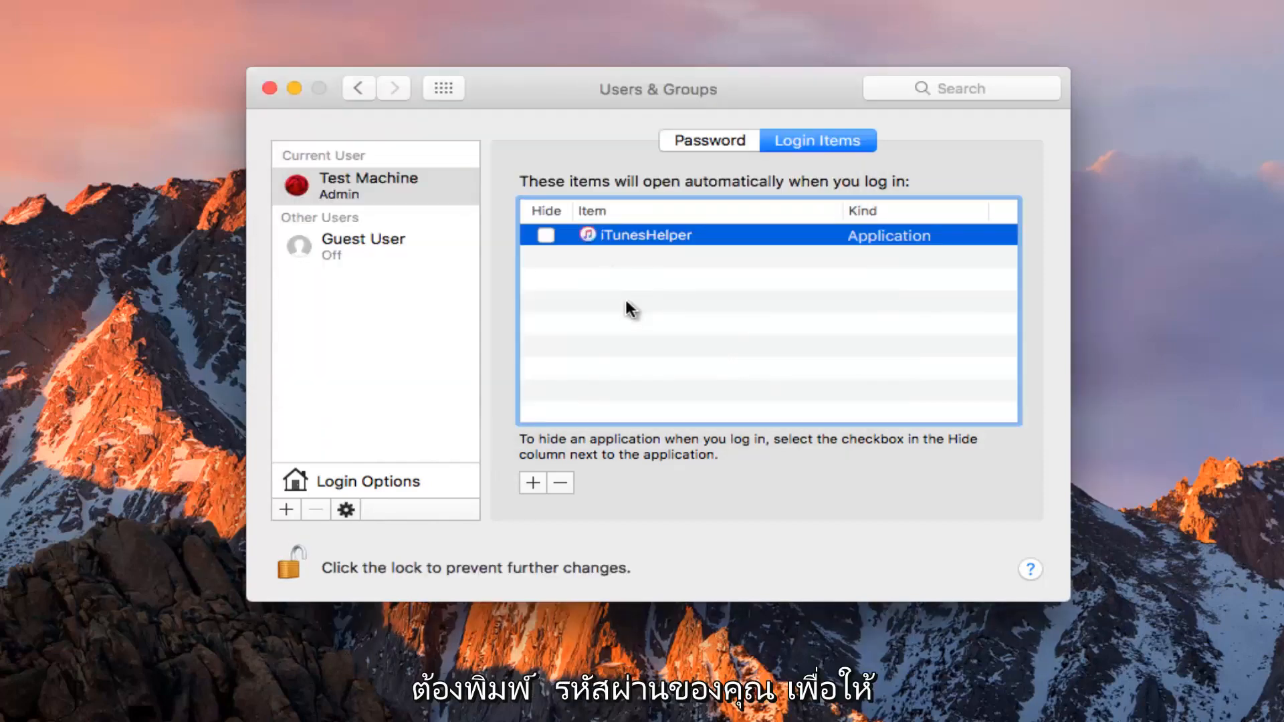
pyautogui.click(644, 243)
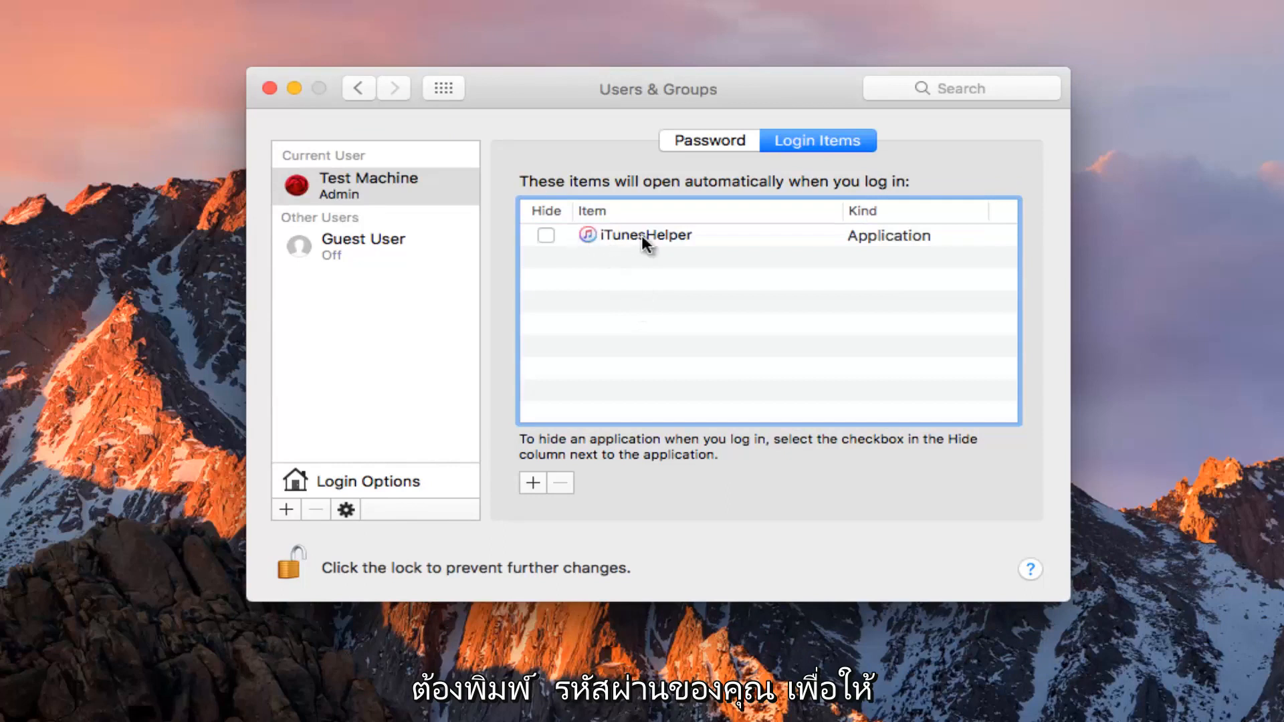
pyautogui.click(643, 235)
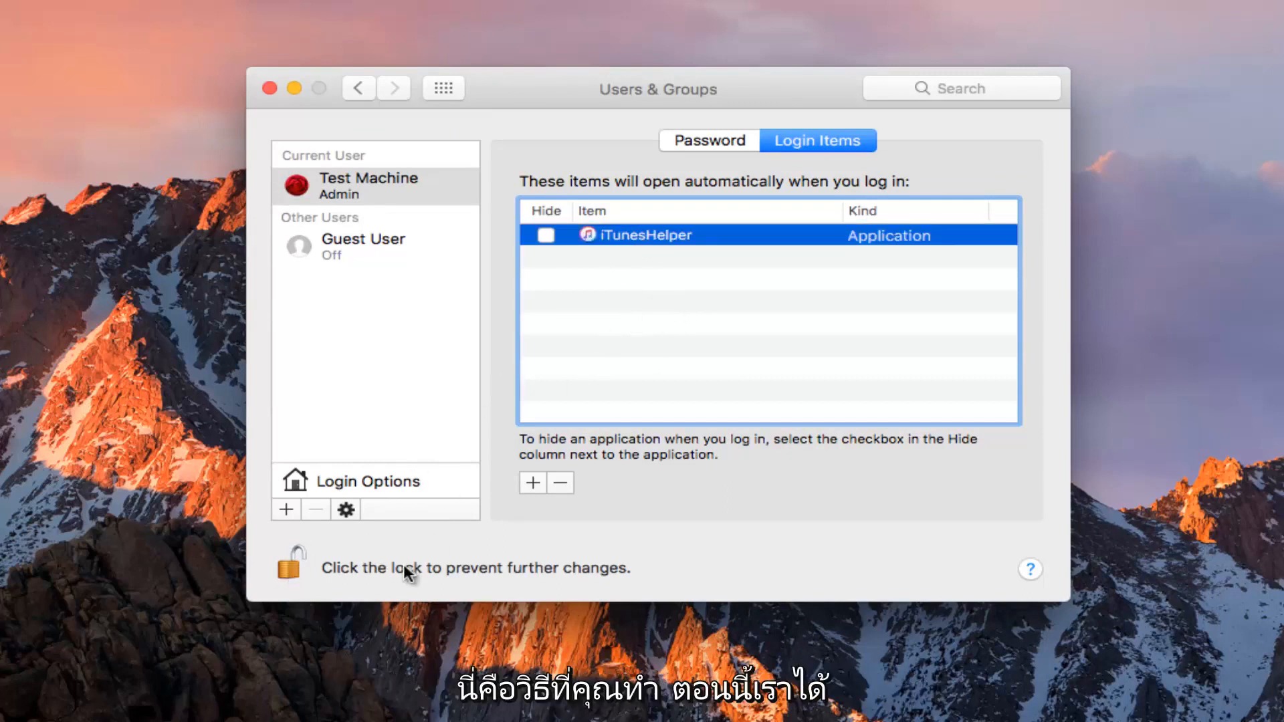
pyautogui.moveTo(648, 244)
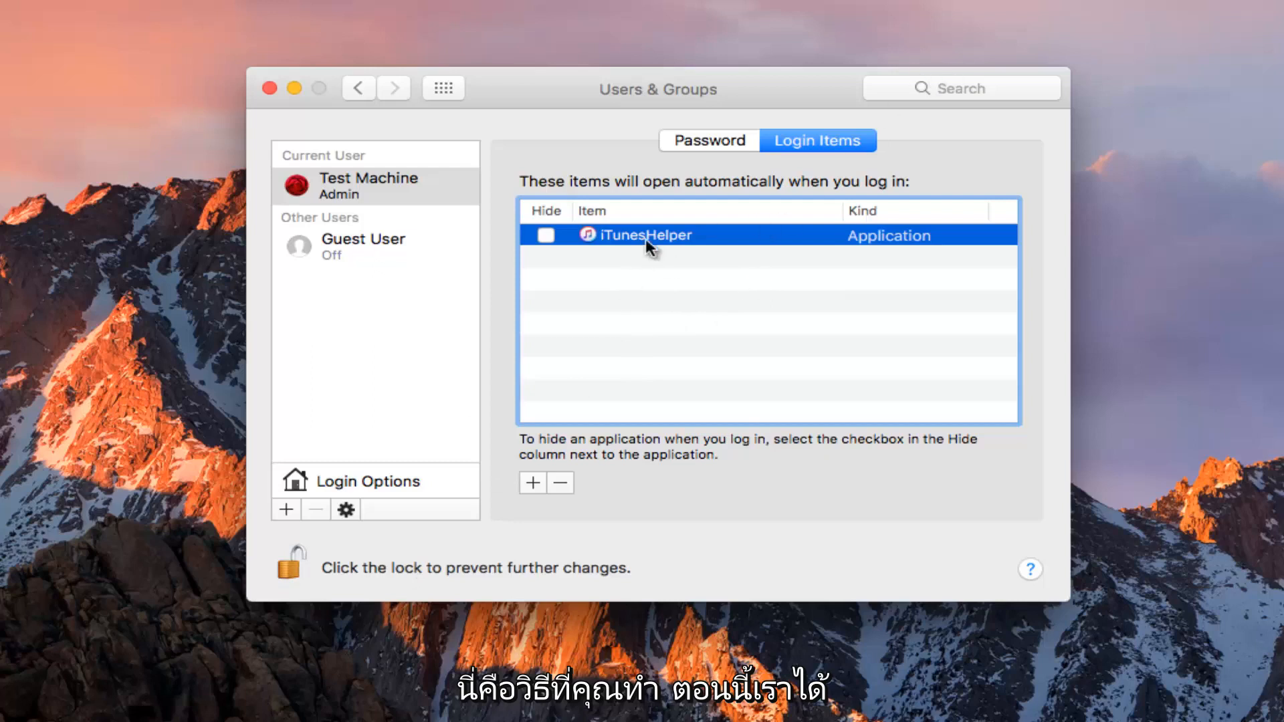
pyautogui.moveTo(626, 244)
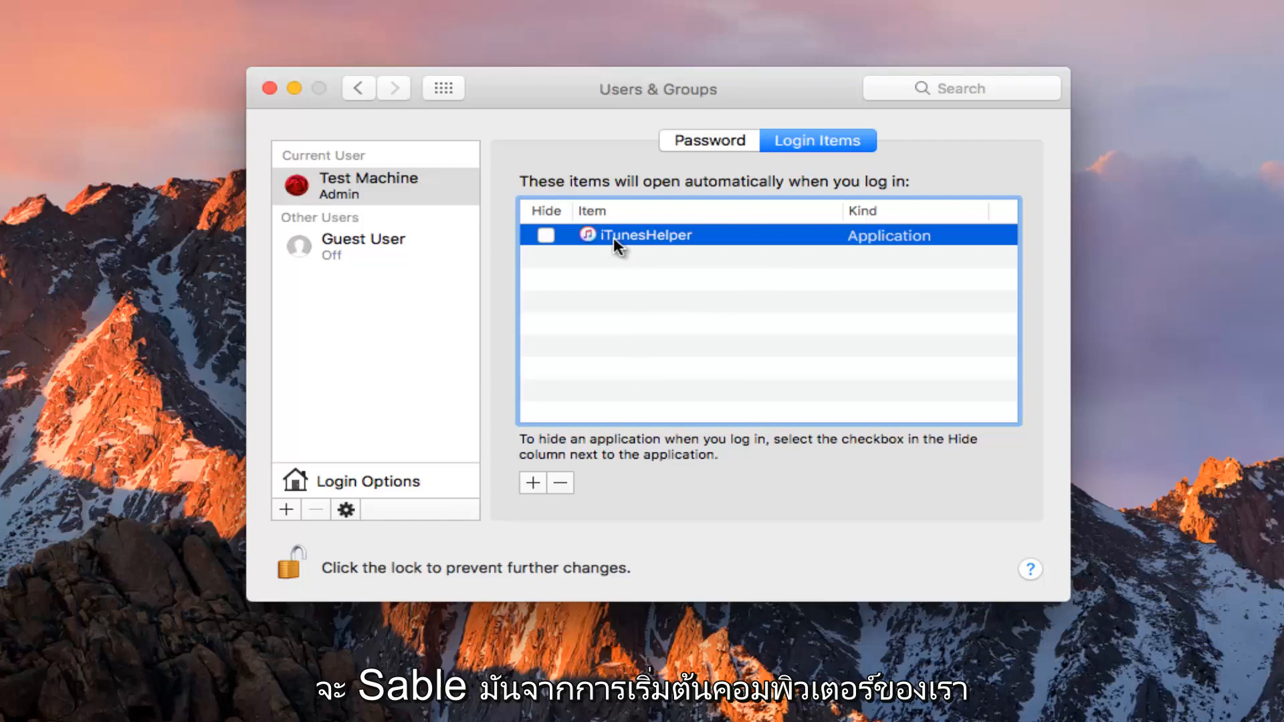
# - Tick Hide for iTunesHelper and close the System Preferences window
pyautogui.click(546, 235)
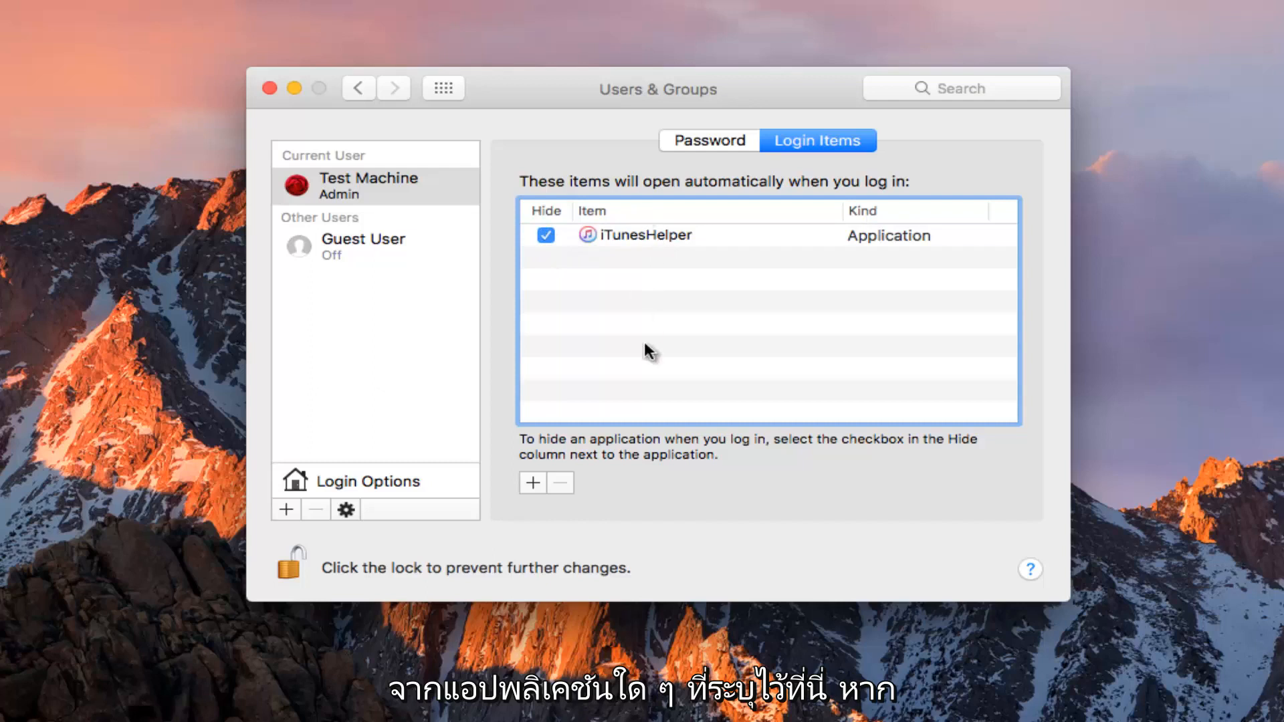
pyautogui.moveTo(957, 207)
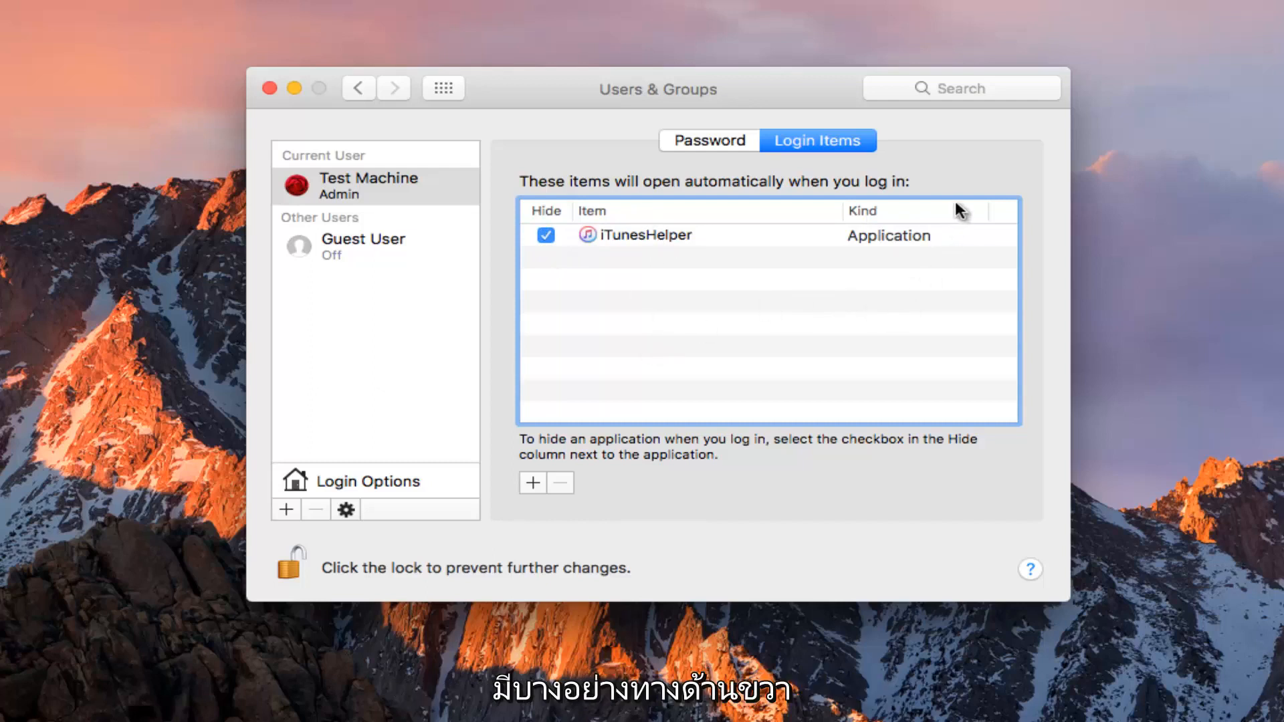
pyautogui.moveTo(980, 392)
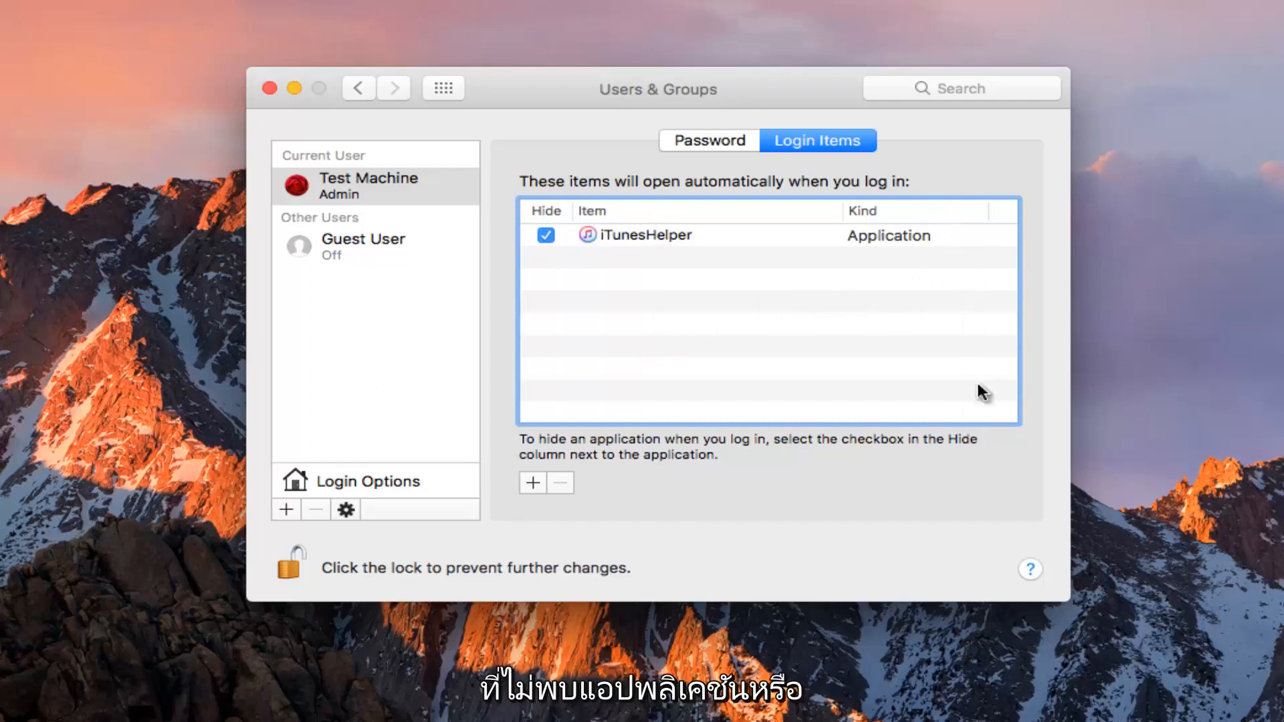
pyautogui.moveTo(971, 379)
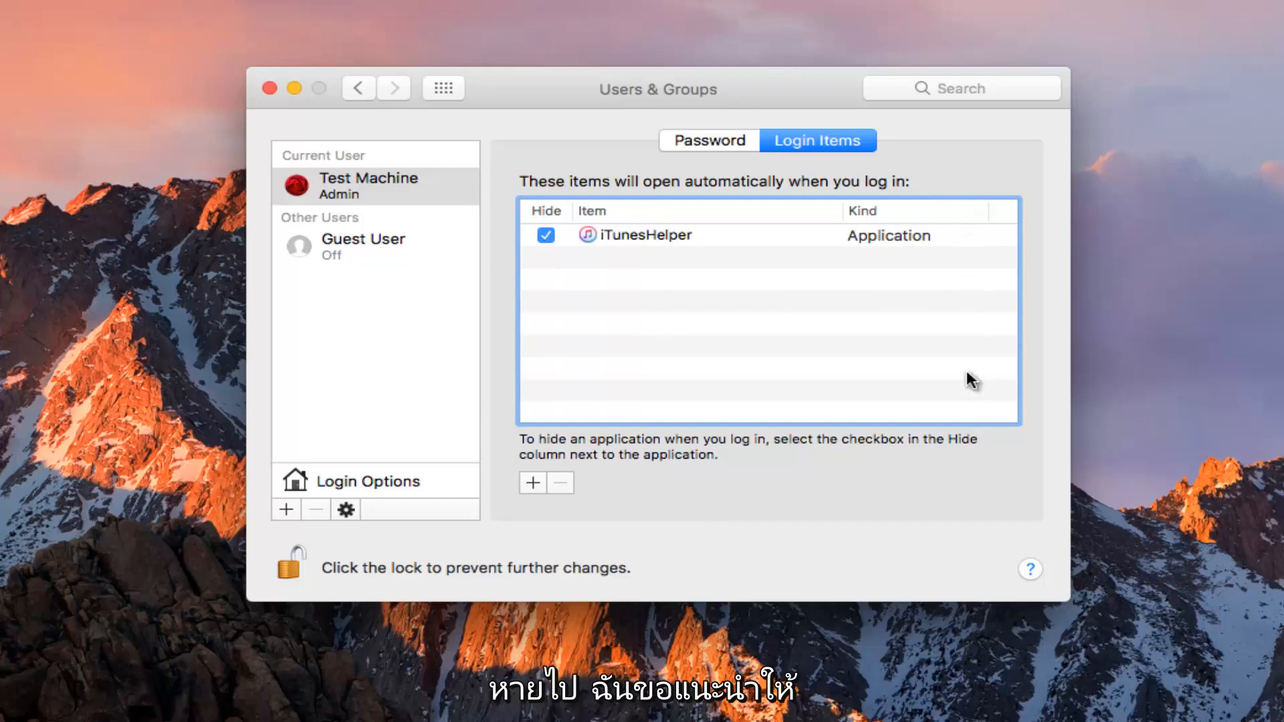
pyautogui.moveTo(834, 310)
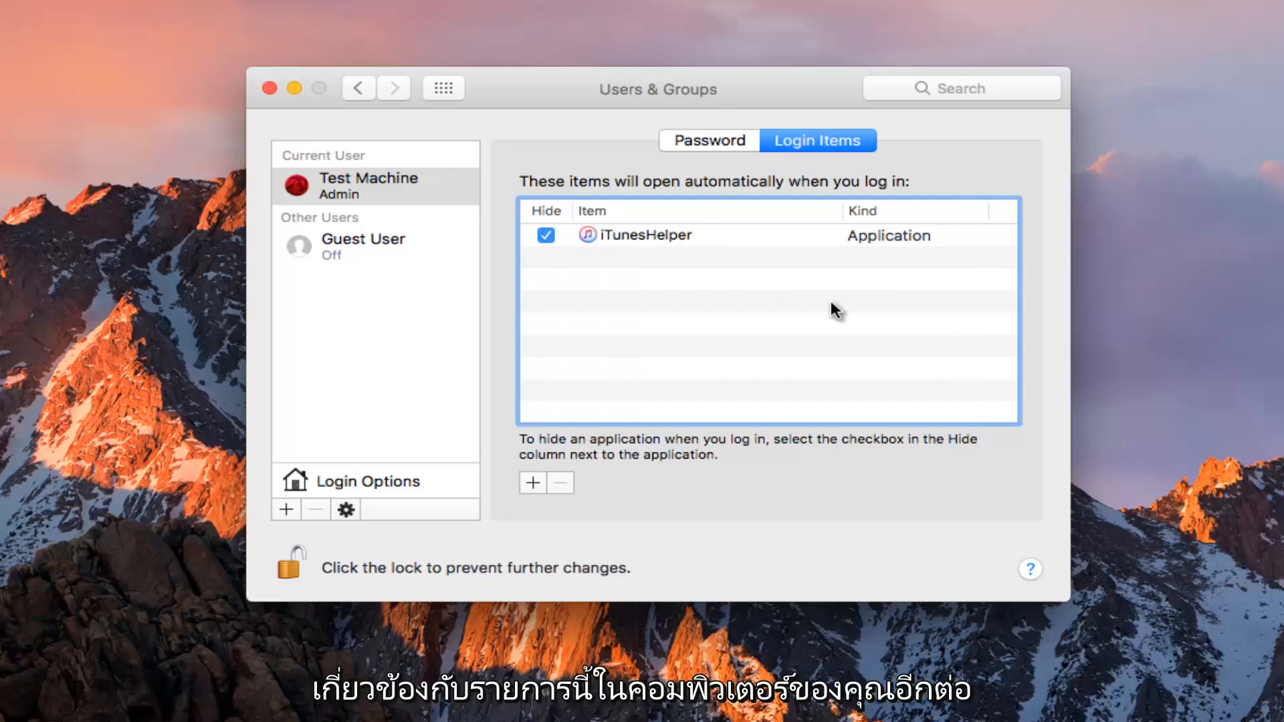
pyautogui.moveTo(784, 345)
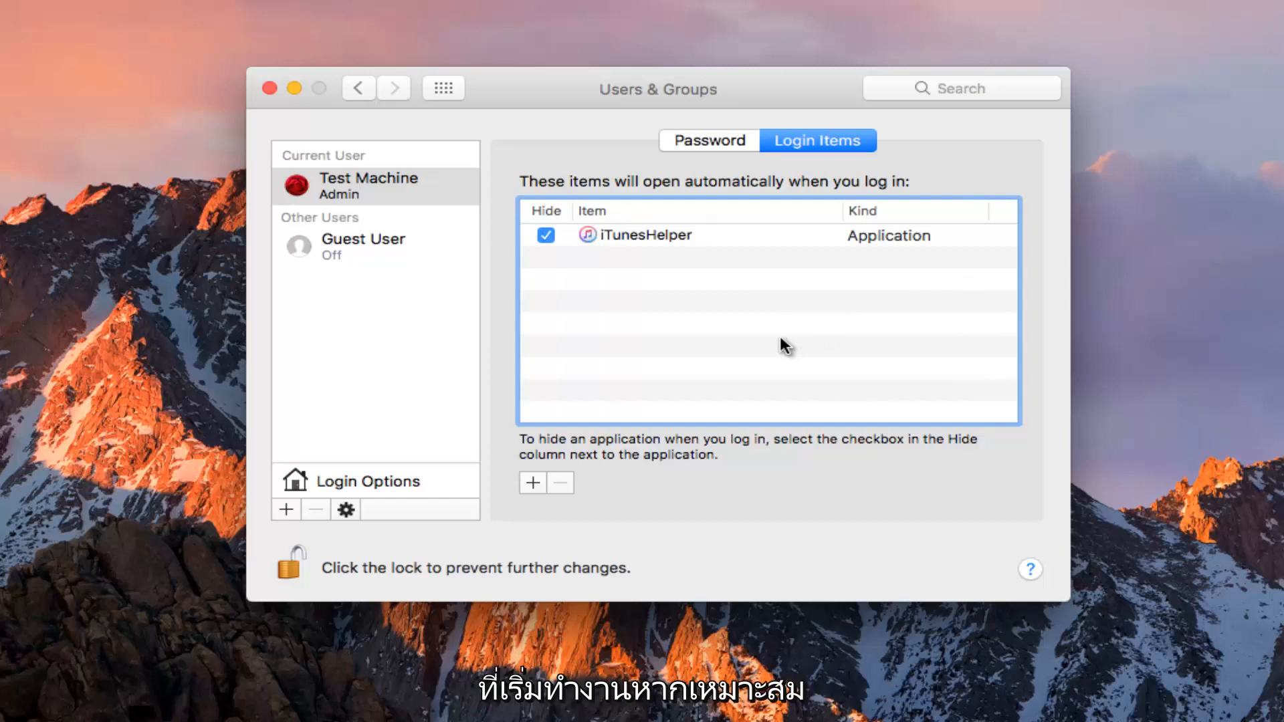
pyautogui.moveTo(545, 237)
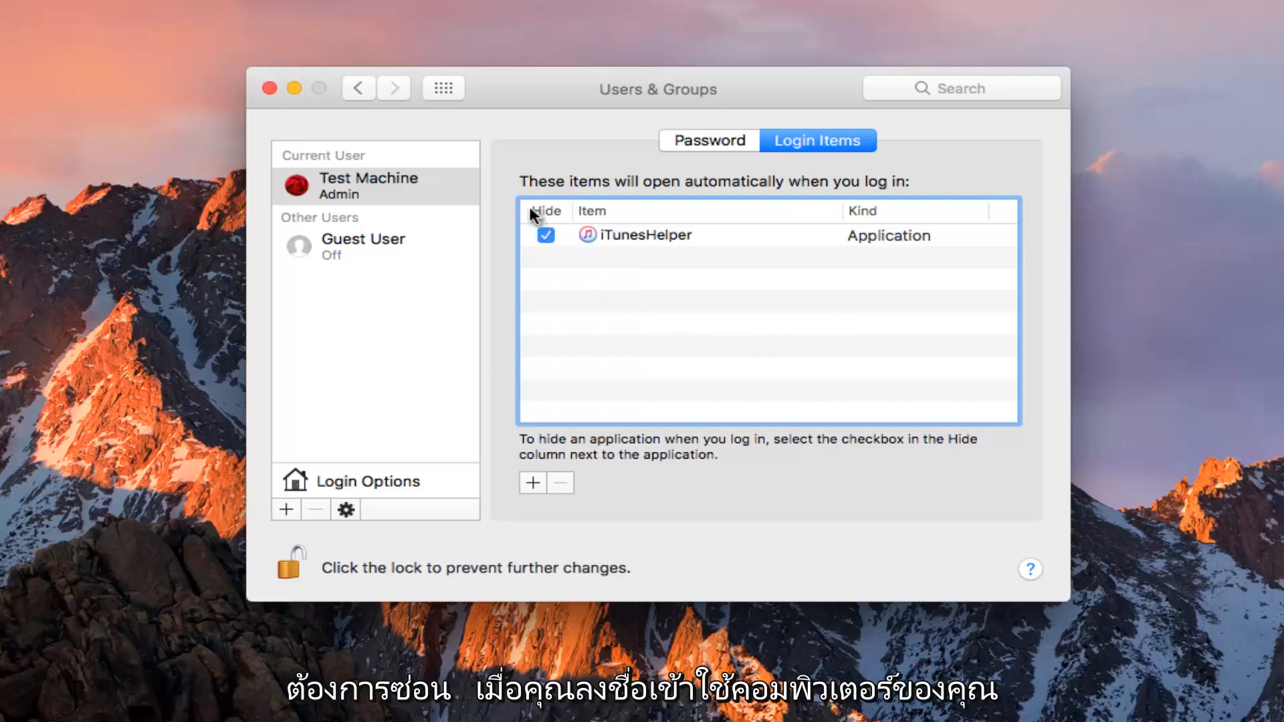
pyautogui.moveTo(565, 294)
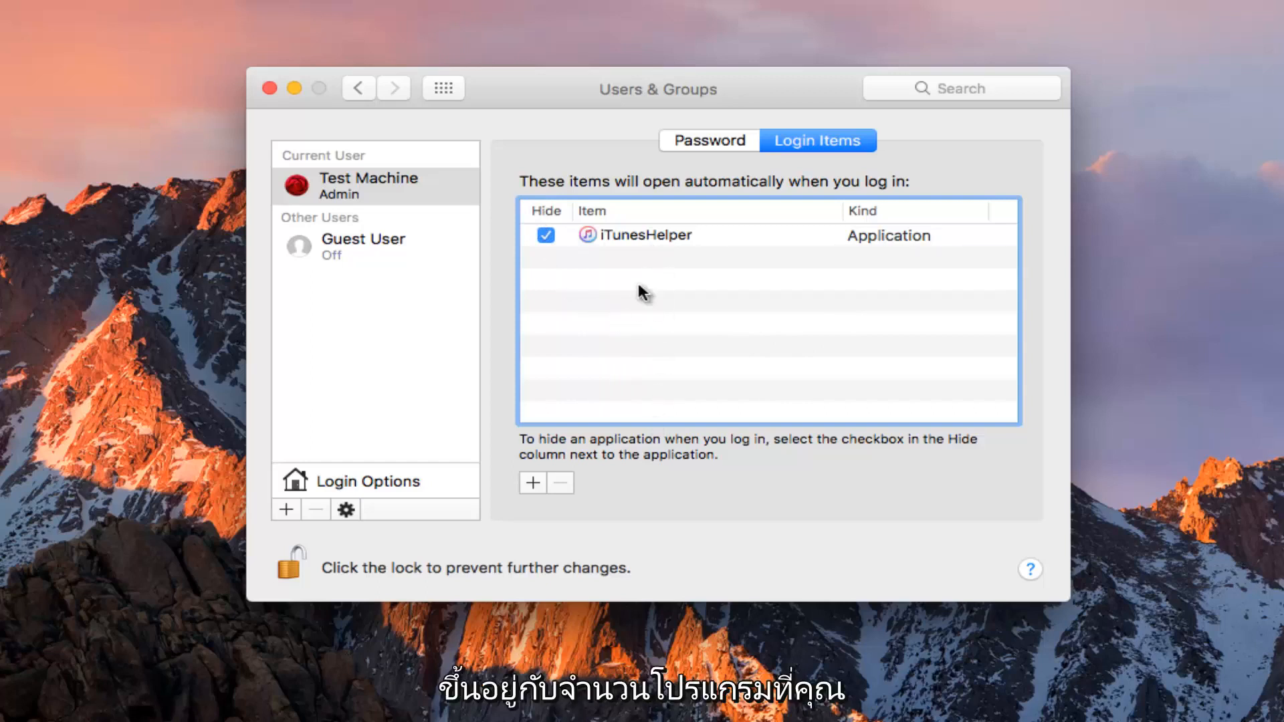
pyautogui.moveTo(634, 464)
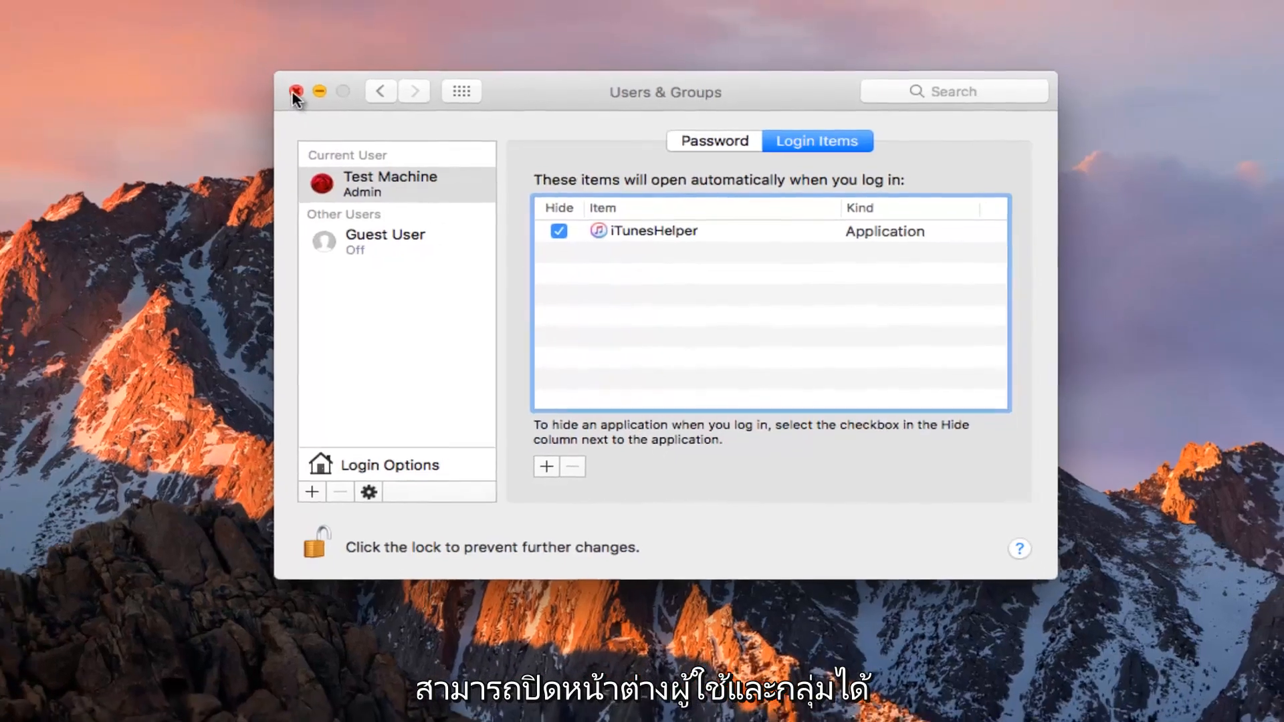
pyautogui.click(297, 90)
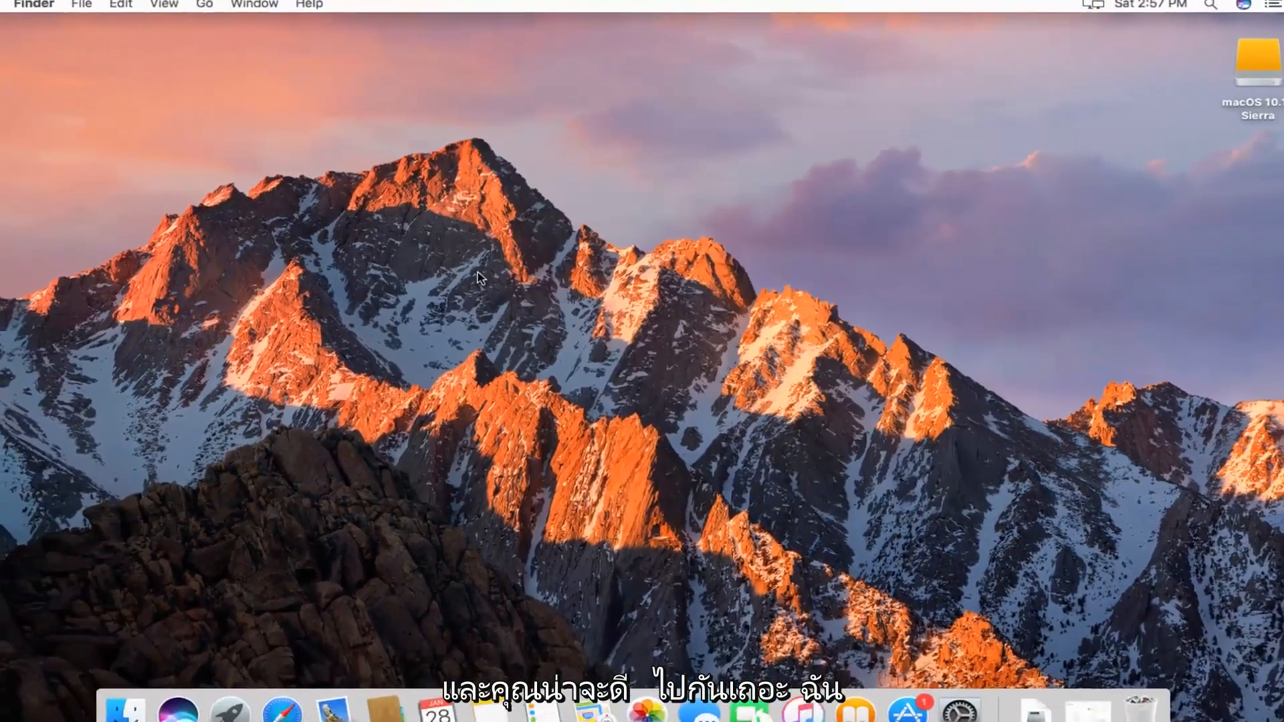